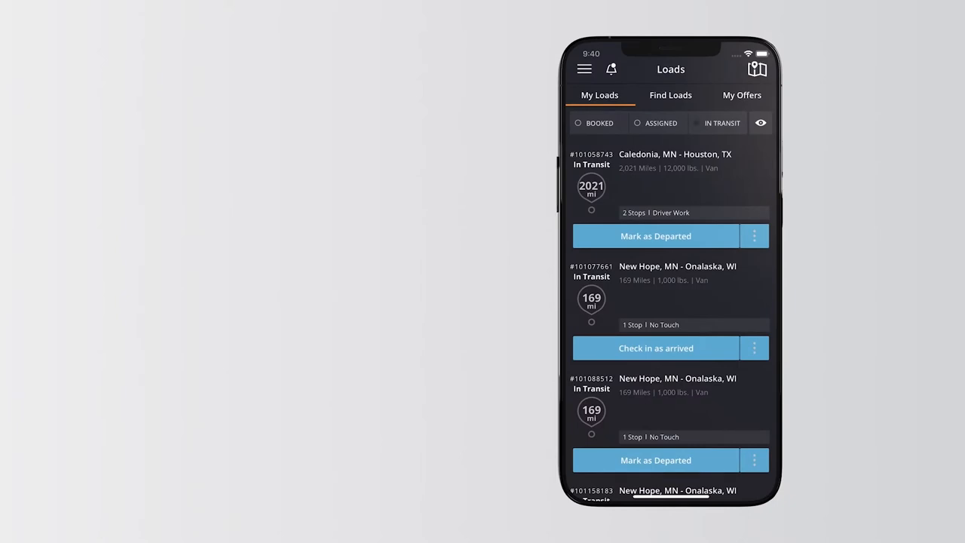
Step: Show the Find Loads list and look through the available Shakopee, MN loads
{"action": "left_click", "coordinate": [669, 95]}
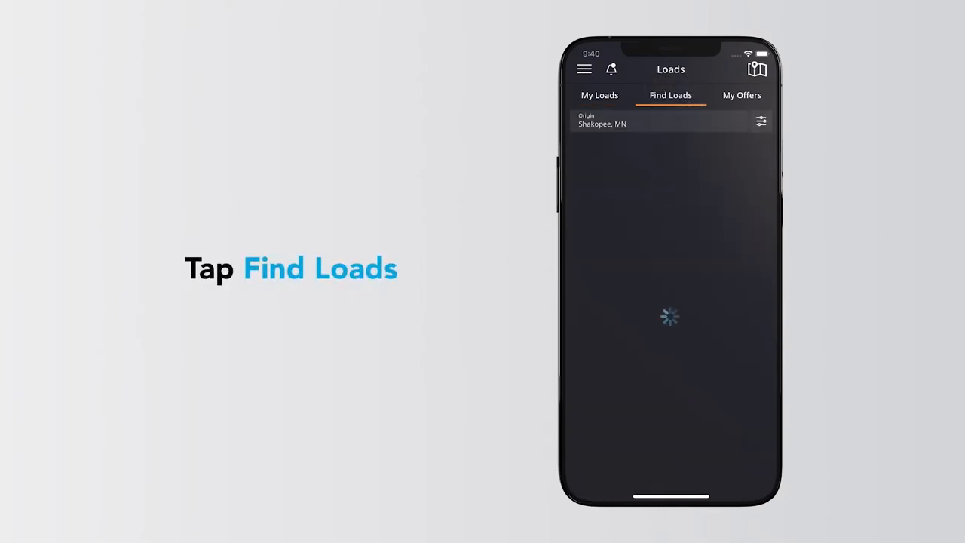
{"action": "left_click", "coordinate": [669, 95]}
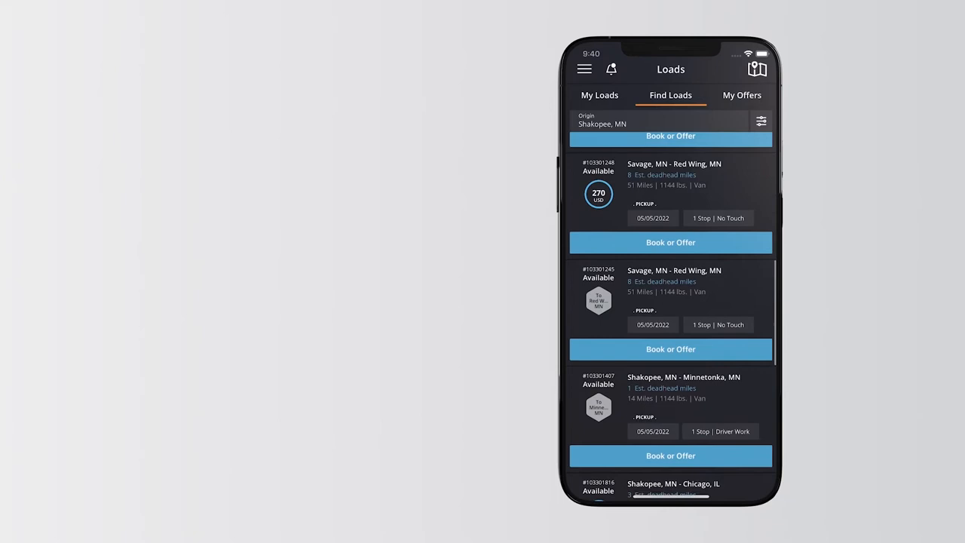
{"action": "scroll", "scroll_direction": "down", "scroll_amount": 3}
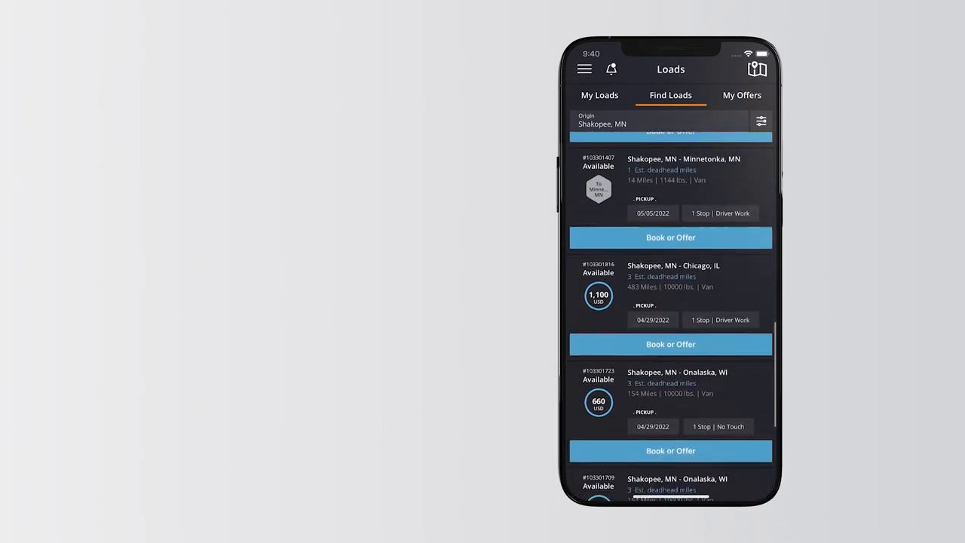
{"action": "scroll", "scroll_direction": "down", "scroll_amount": 3}
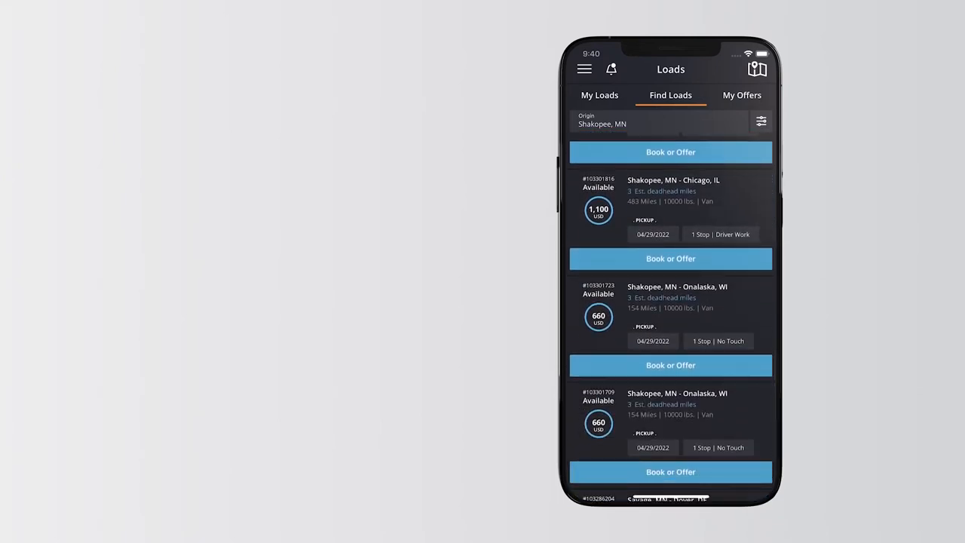
Step: Book the Shakopee to Onalaska load for 660 USD with driver, tractor and trailer details
{"action": "left_click", "coordinate": [671, 312]}
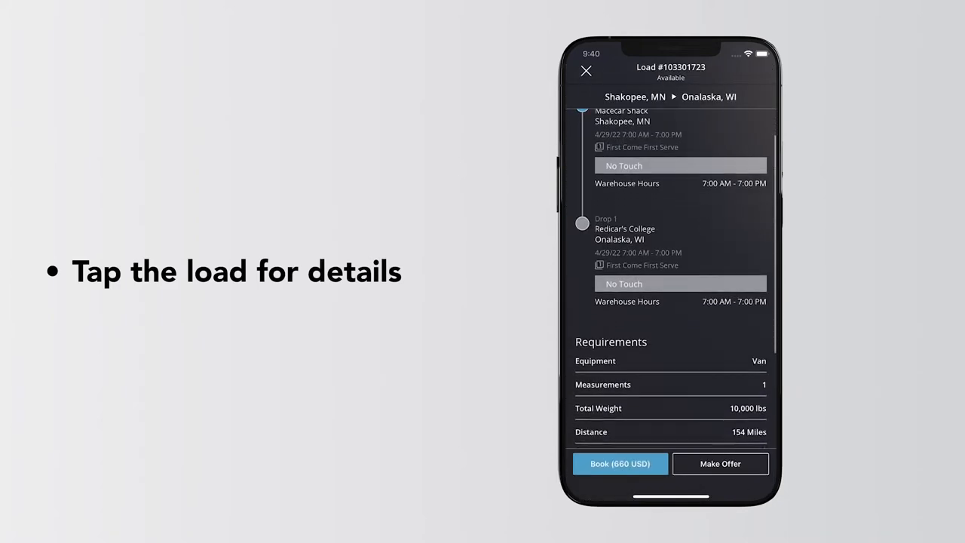
{"action": "scroll", "scroll_direction": "down", "scroll_amount": 3}
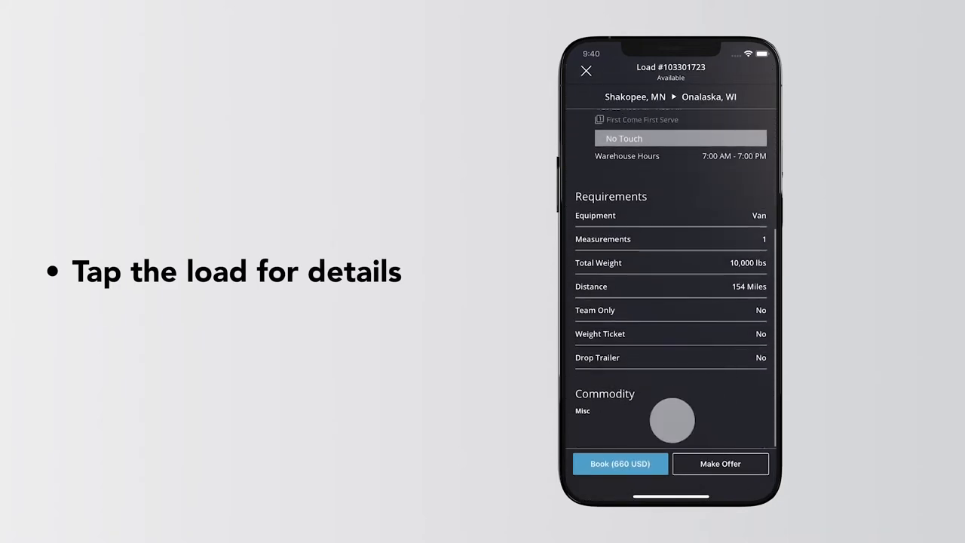
{"action": "left_click", "coordinate": [618, 465]}
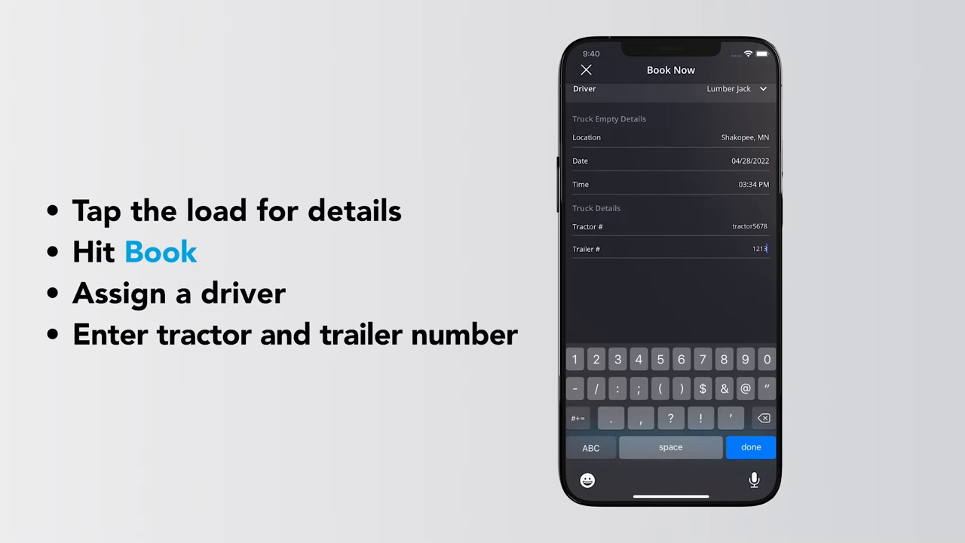
{"action": "left_click", "coordinate": [751, 446]}
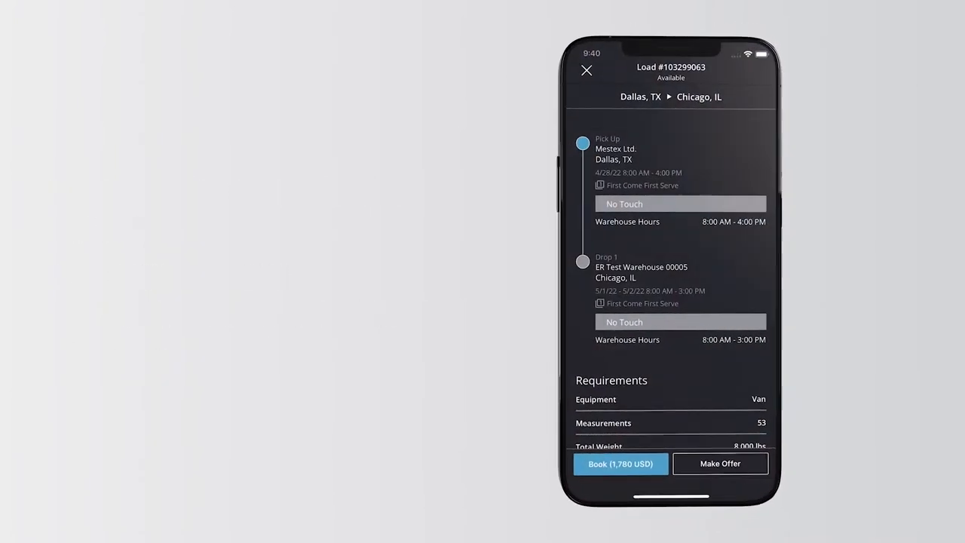
Step: Submit a 1,825 USD offer on the Dallas, TX to Chicago, IL load
{"action": "scroll", "scroll_direction": "down", "scroll_amount": 3}
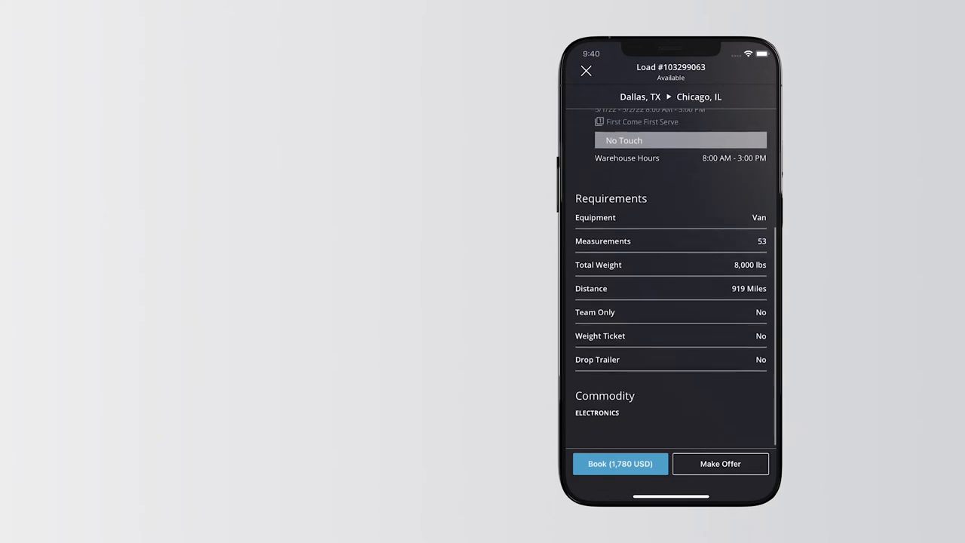
{"action": "left_click", "coordinate": [720, 464]}
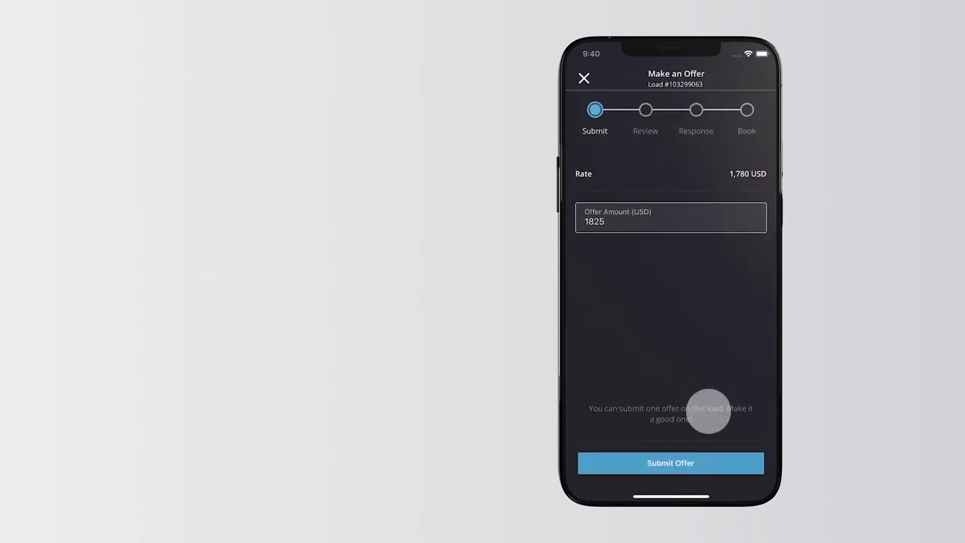
{"action": "left_click", "coordinate": [669, 462]}
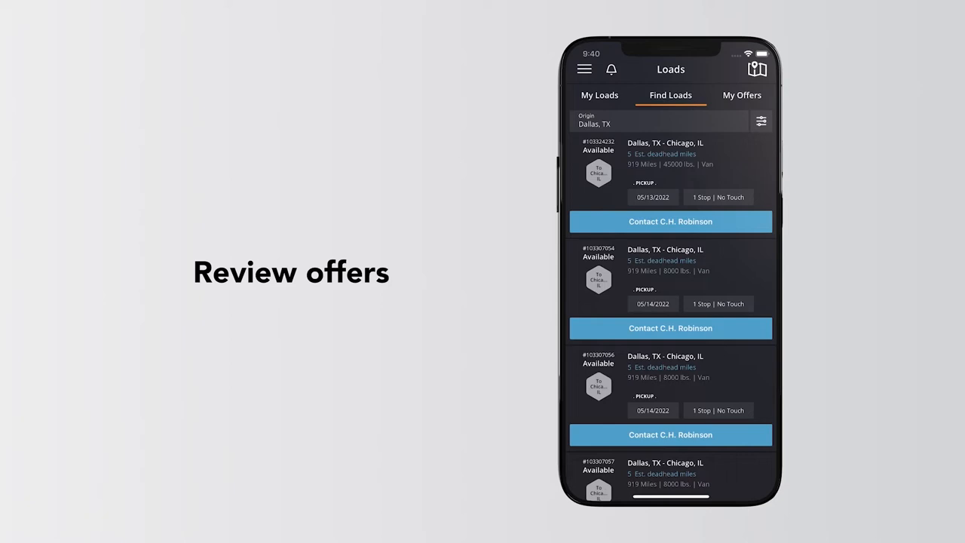
Step: Review My Offers, return to My Loads and filter to Booked loads
{"action": "left_click", "coordinate": [741, 95]}
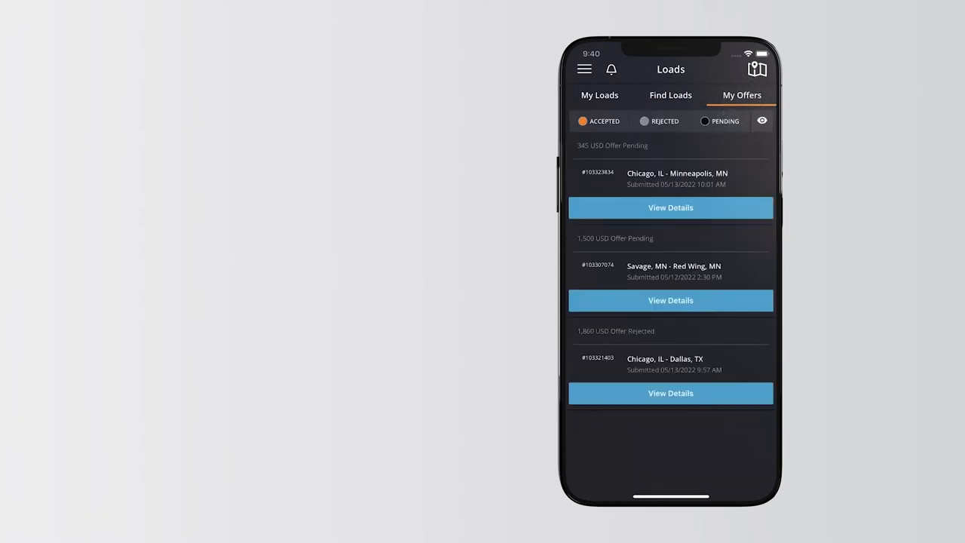
{"action": "left_click", "coordinate": [600, 95]}
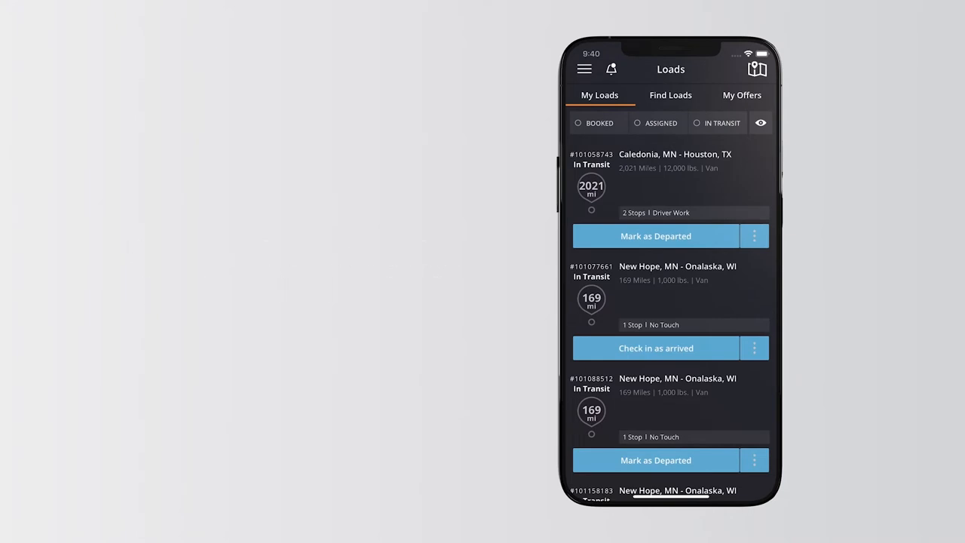
{"action": "left_click", "coordinate": [579, 124]}
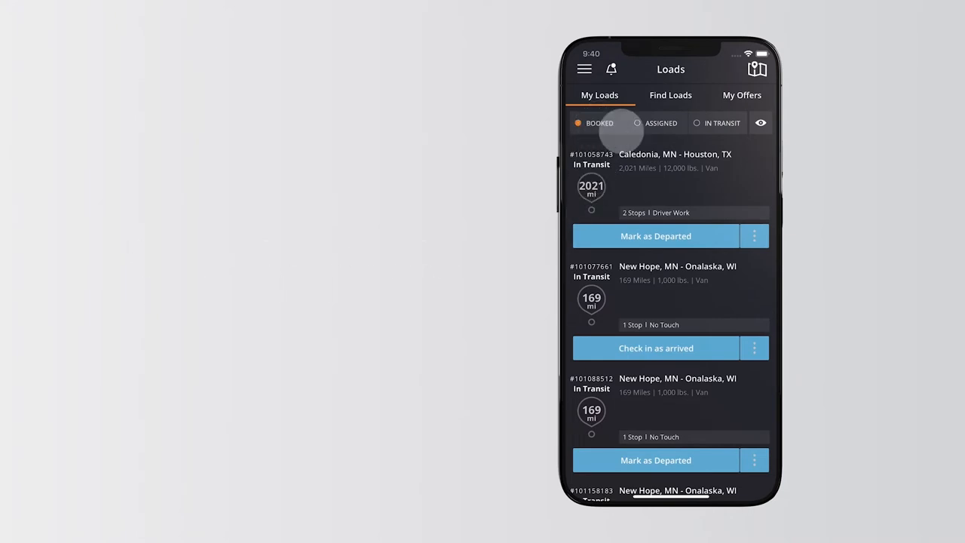
Step: Toggle the Assigned status filter and hide then show the filter options
{"action": "left_click", "coordinate": [622, 123]}
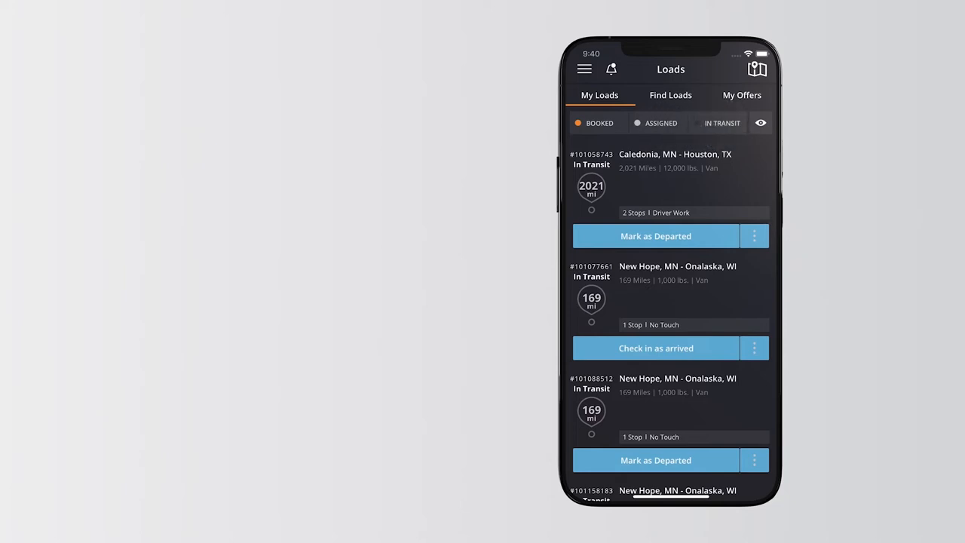
{"action": "left_click", "coordinate": [760, 124]}
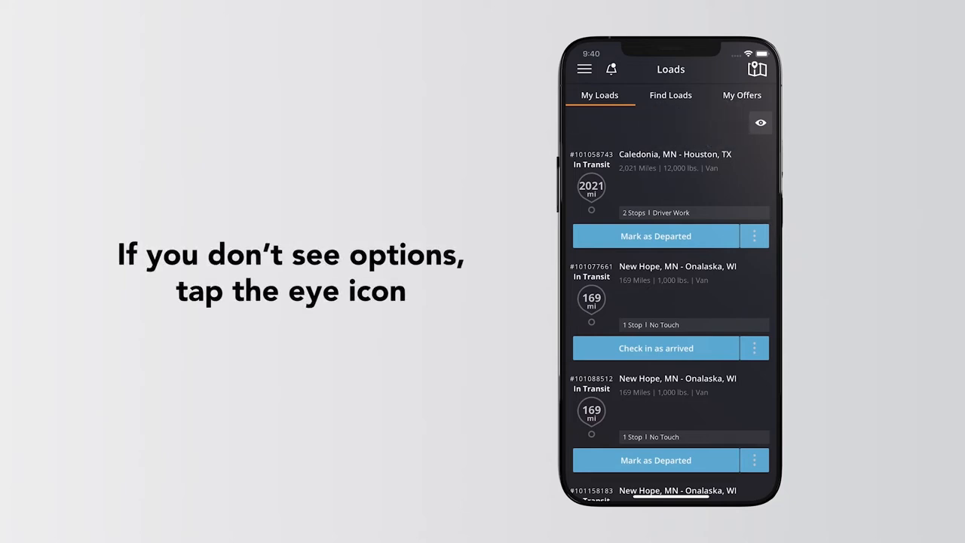
{"action": "left_click", "coordinate": [760, 124]}
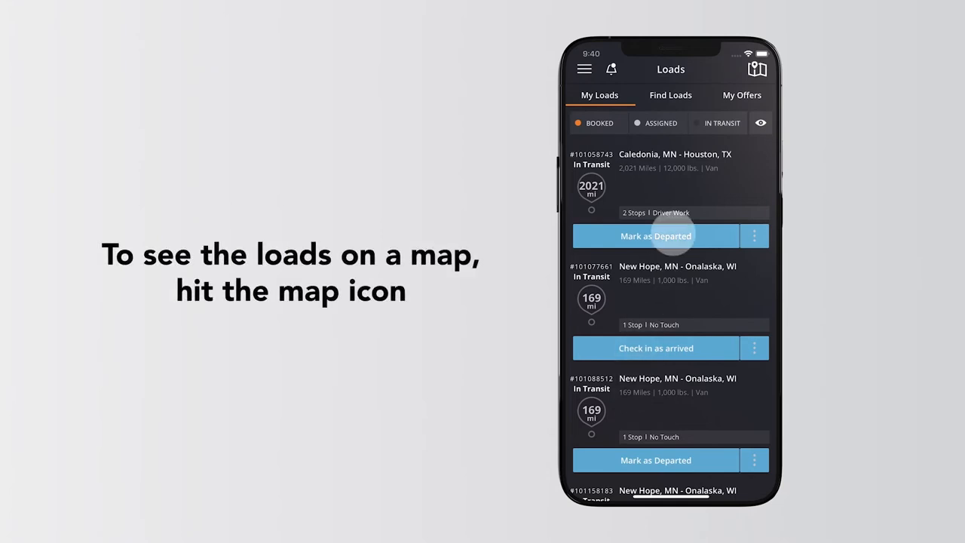
Step: View My Loads on the map and check the cluster of loads at one location
{"action": "left_click", "coordinate": [757, 70]}
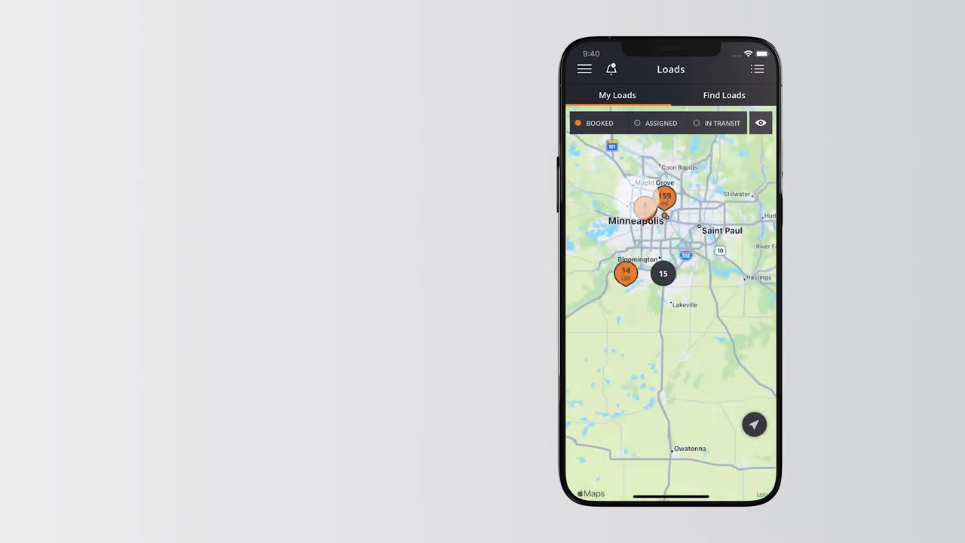
{"action": "left_click", "coordinate": [645, 205]}
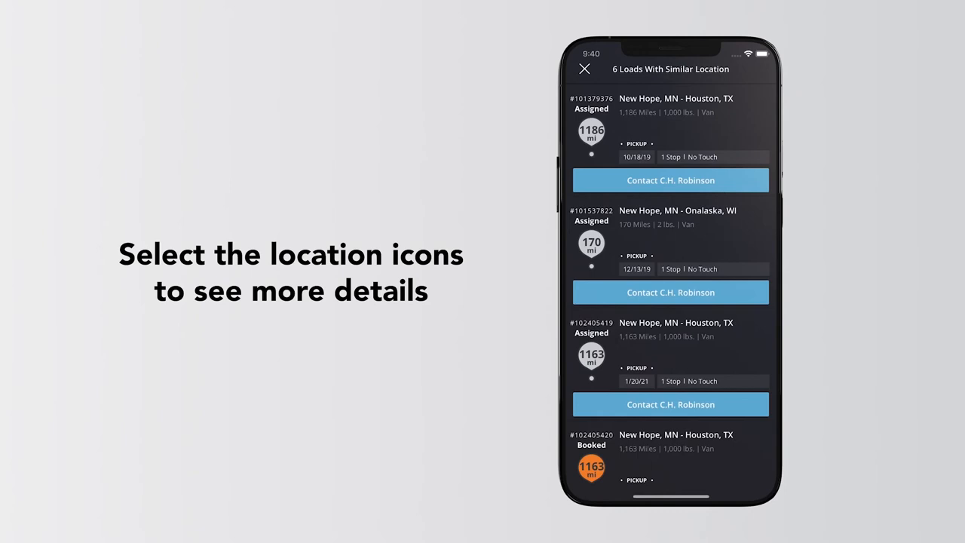
{"action": "left_click", "coordinate": [585, 69]}
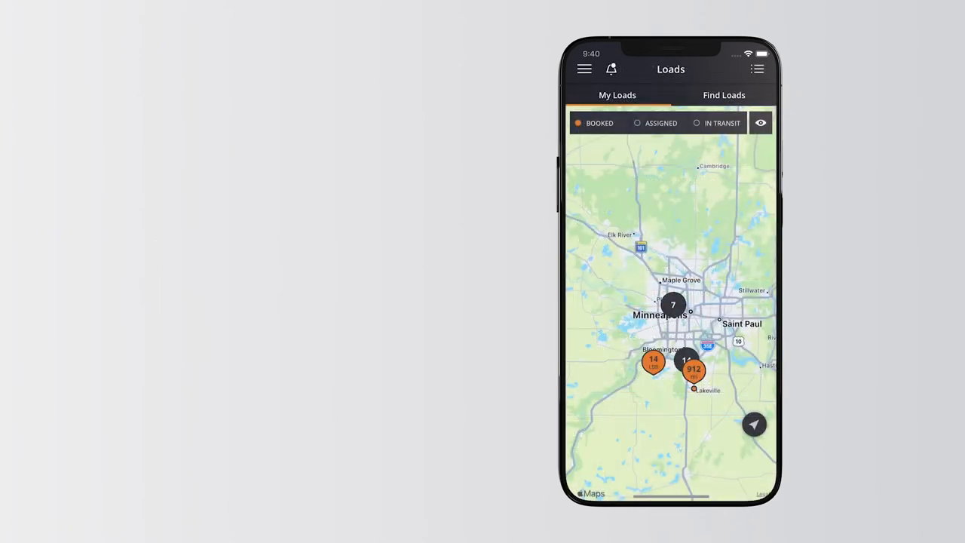
{"action": "left_click", "coordinate": [757, 69]}
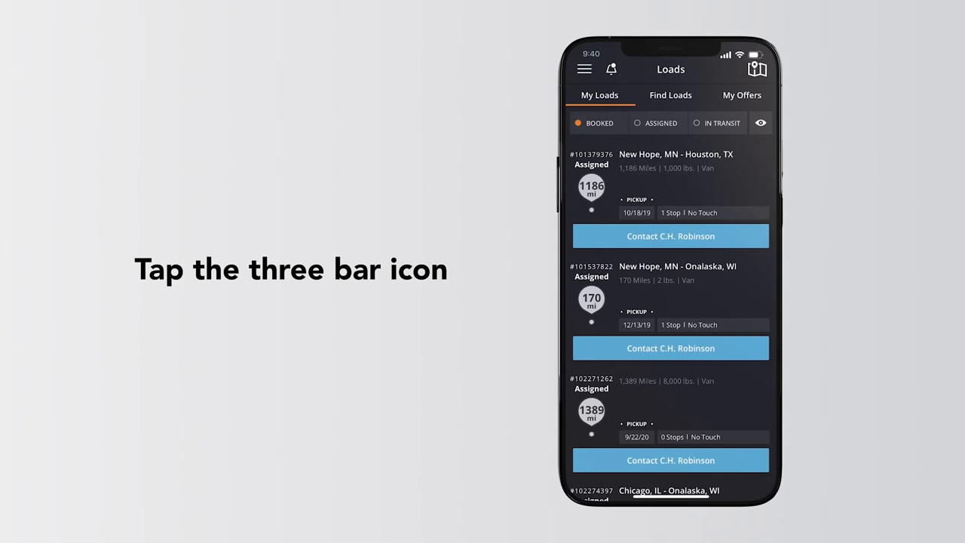
Step: Reach Tracking Settings from the menu and view the Location Access explanation
{"action": "left_click", "coordinate": [585, 69]}
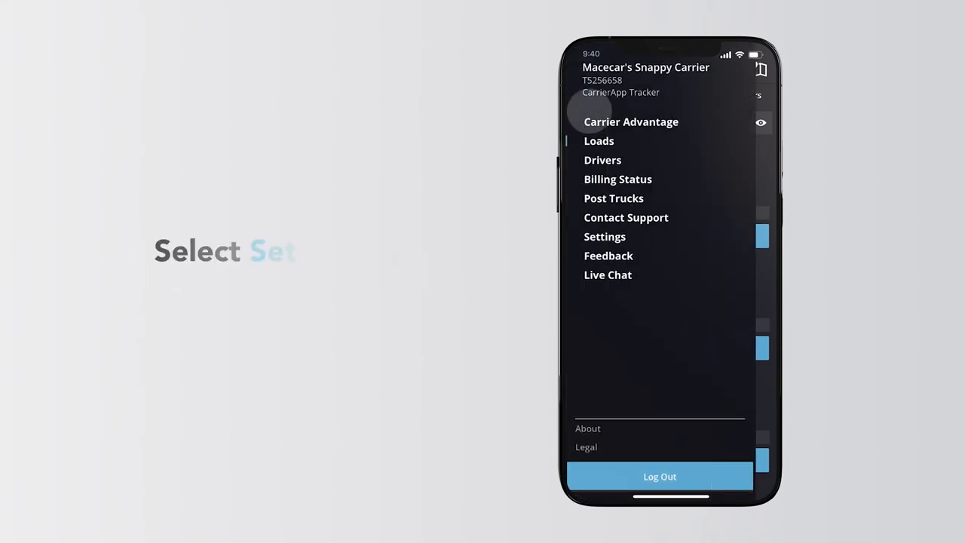
{"action": "left_click", "coordinate": [605, 235]}
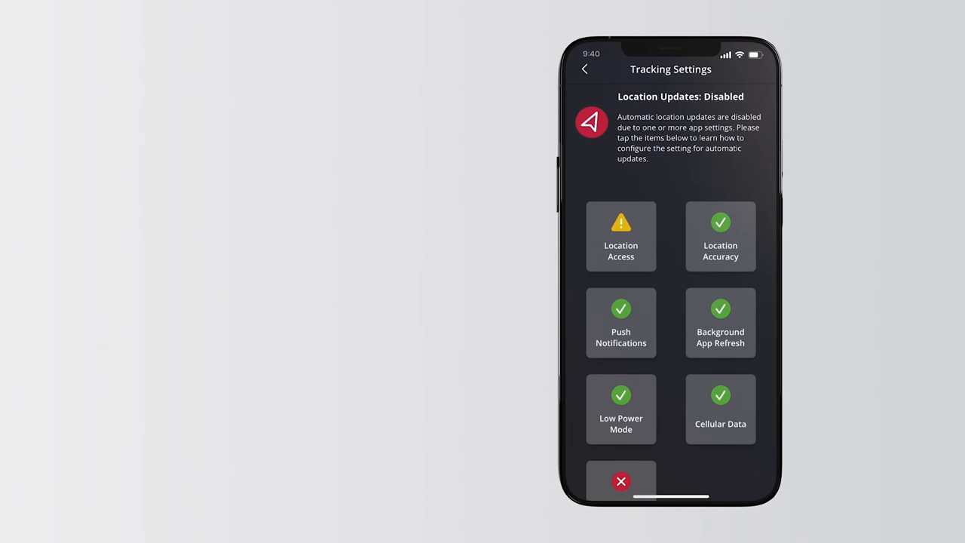
{"action": "left_click", "coordinate": [621, 249]}
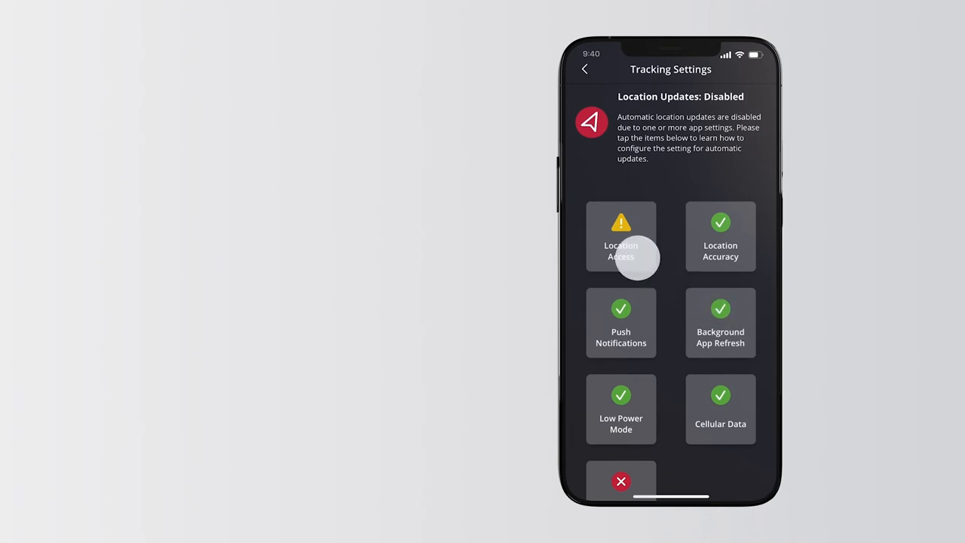
{"action": "left_click", "coordinate": [622, 238]}
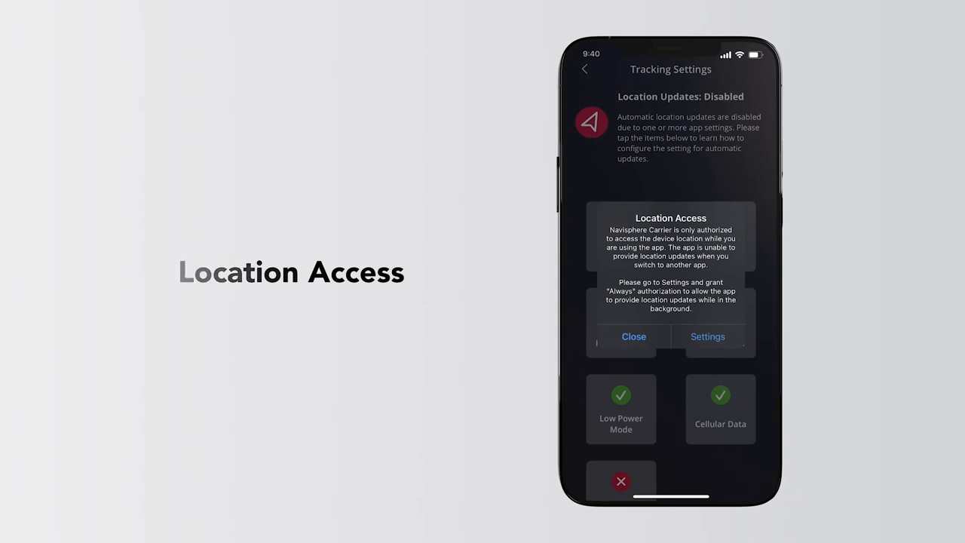
Step: Allow location access in iOS Settings so the Location Access check passes
{"action": "left_click", "coordinate": [708, 336]}
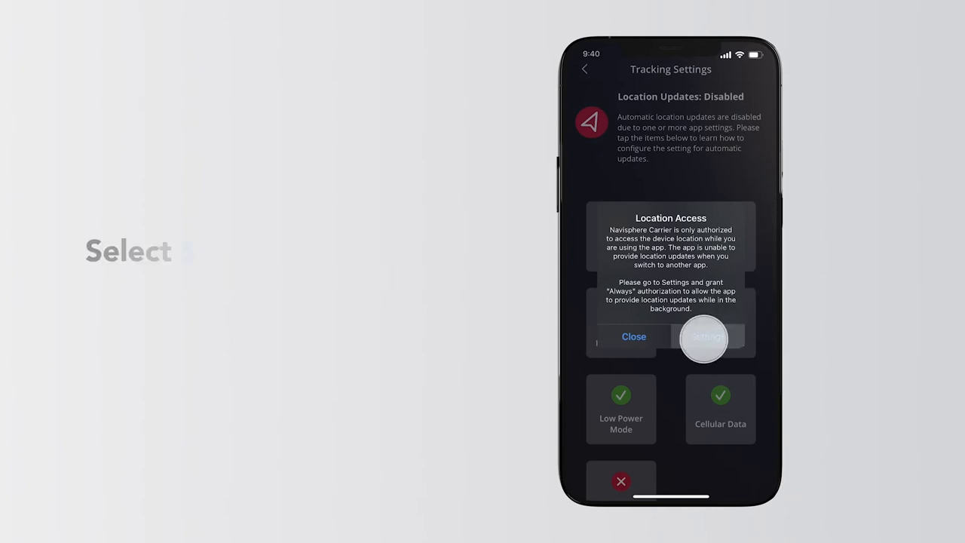
{"action": "left_click", "coordinate": [705, 336]}
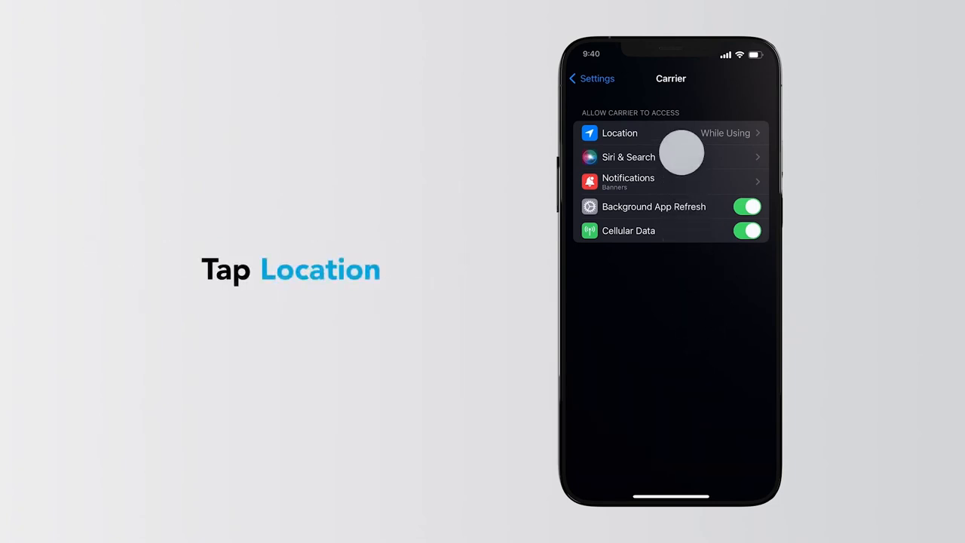
{"action": "left_click", "coordinate": [618, 133]}
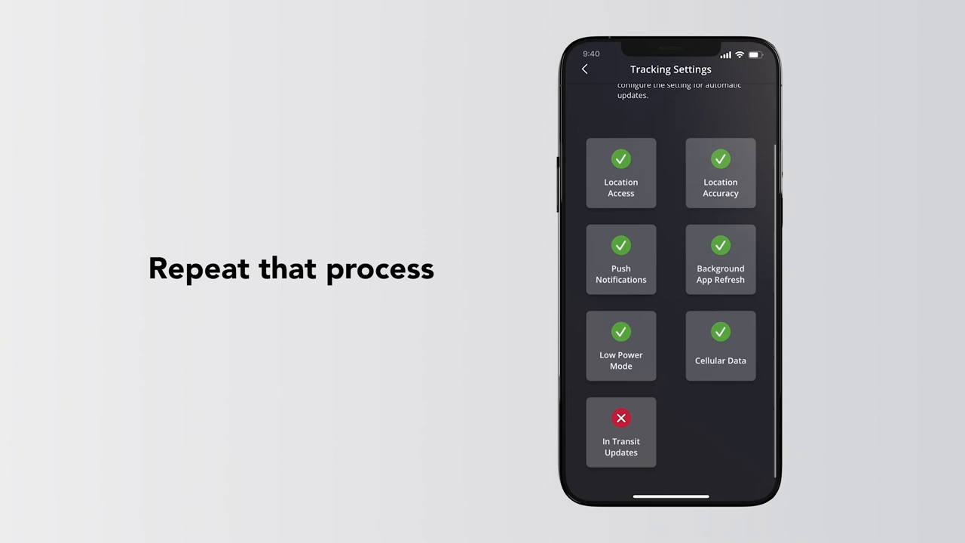
{"action": "left_click", "coordinate": [621, 417]}
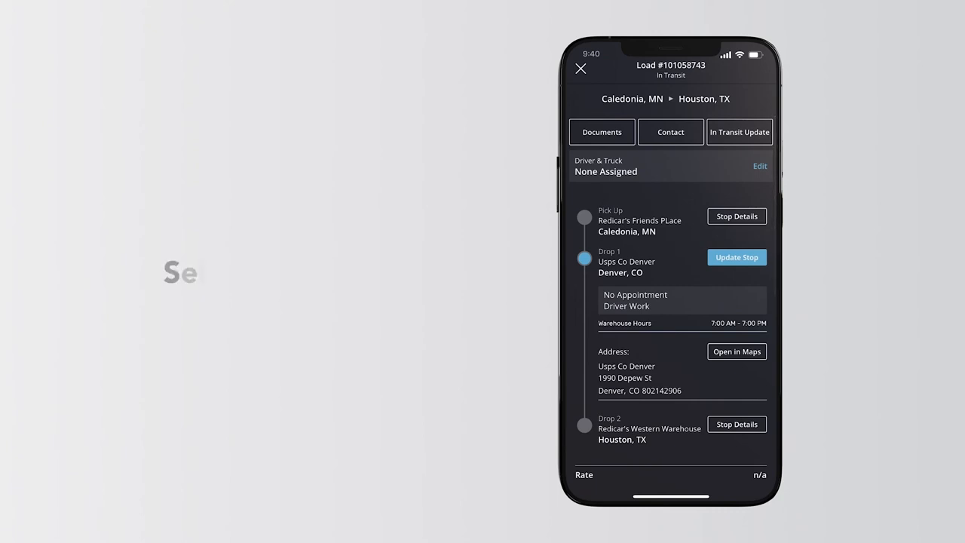
Step: Add and submit a BOL document for the Houston drop on load 101058743
{"action": "left_click", "coordinate": [602, 133]}
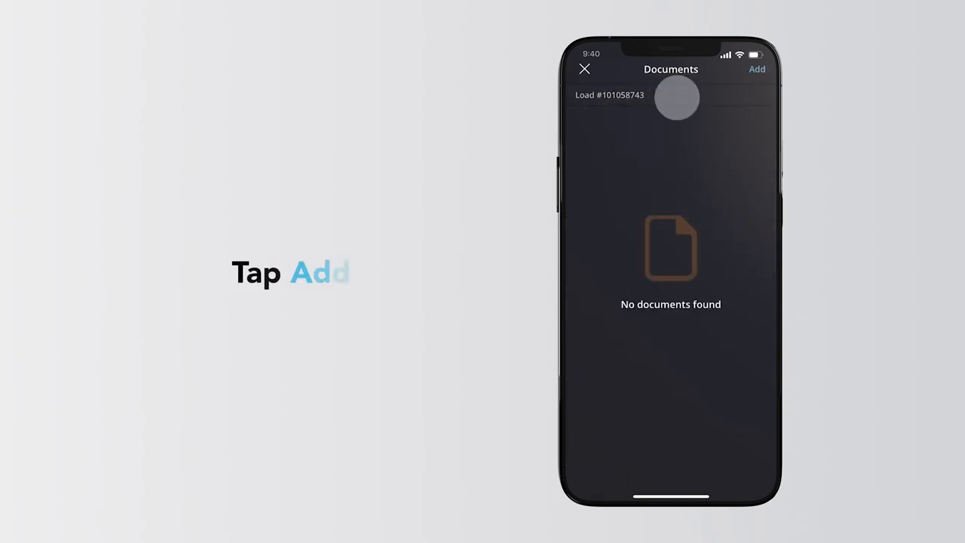
{"action": "left_click", "coordinate": [757, 69]}
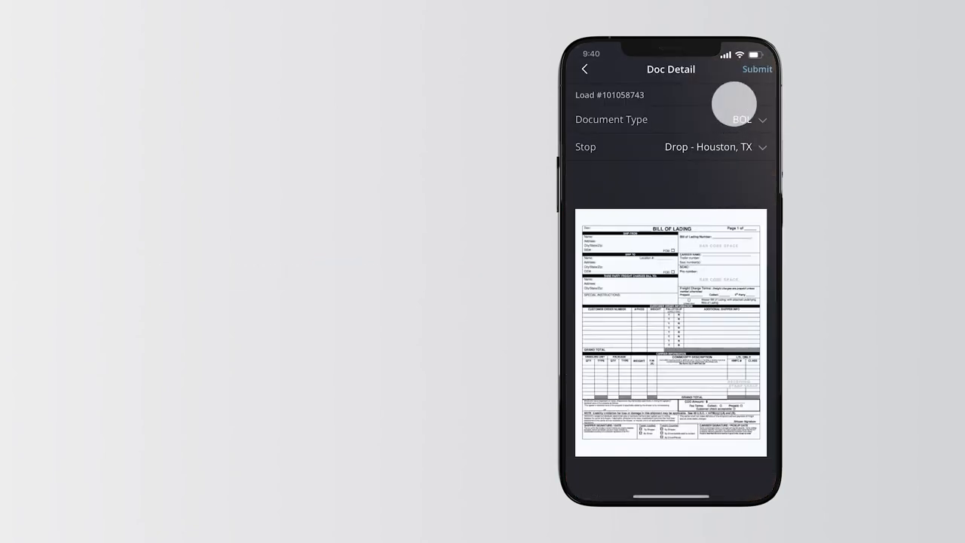
{"action": "left_click", "coordinate": [757, 69]}
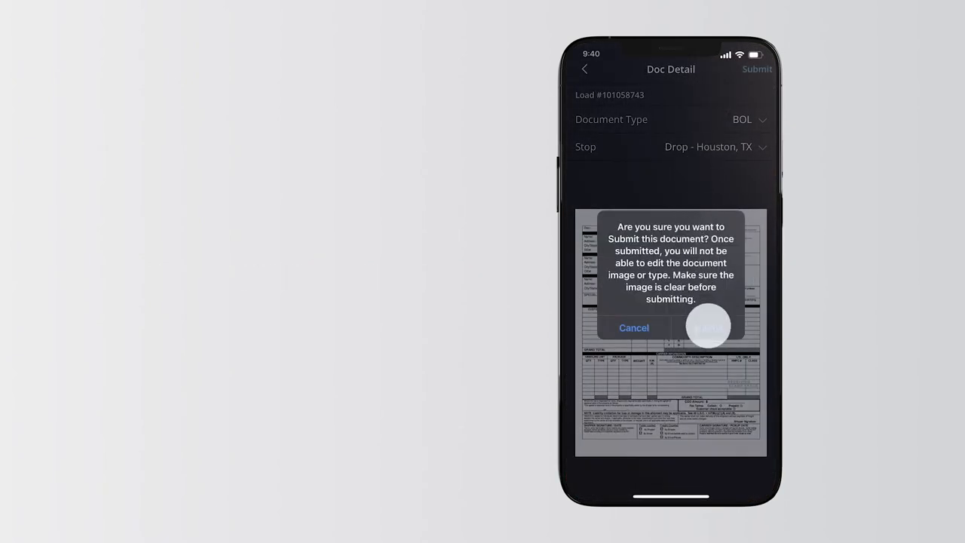